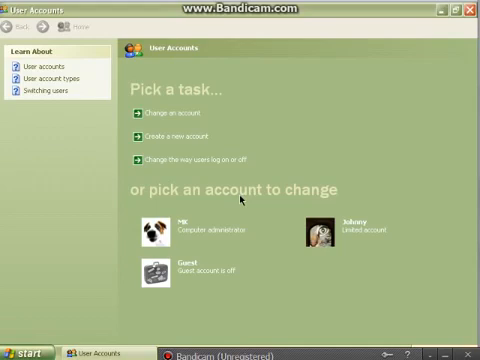
{"action": "mouse_move", "coordinate": [240, 198]}
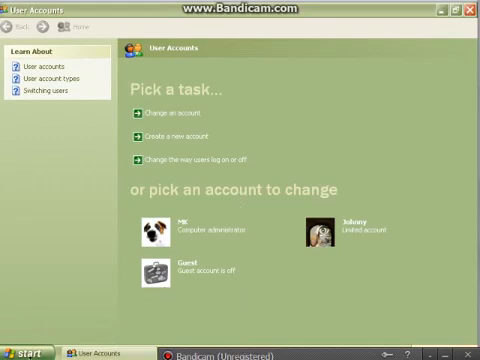
{"action": "mouse_move", "coordinate": [178, 284]}
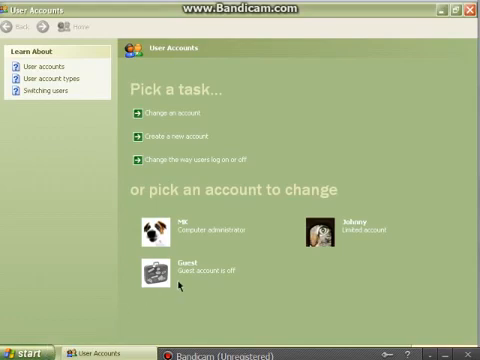
{"action": "mouse_move", "coordinate": [76, 312]}
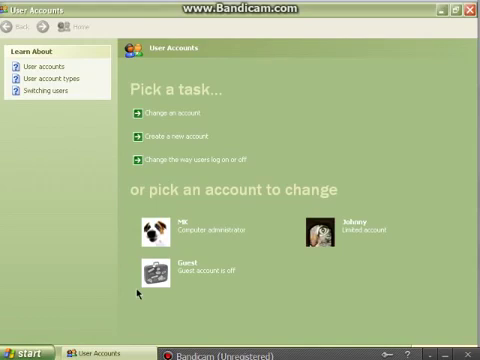
{"action": "mouse_move", "coordinate": [216, 280]}
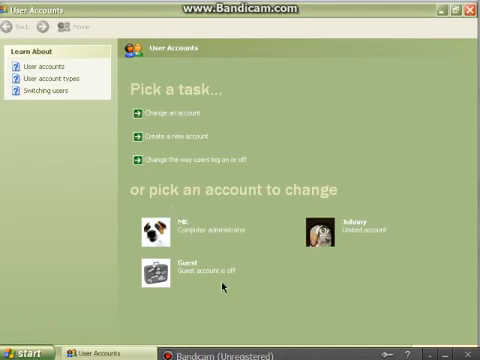
{"action": "mouse_move", "coordinate": [286, 318]}
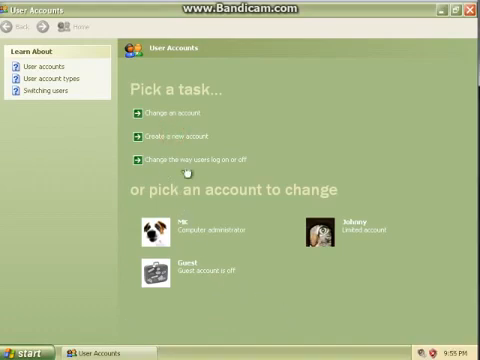
Create the first new dummy user account with a typed name.
{"action": "left_click", "coordinate": [190, 140]}
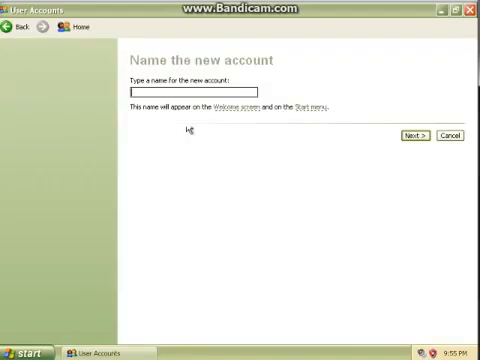
{"action": "left_click", "coordinate": [412, 138]}
{"action": "type", "text": "m"}
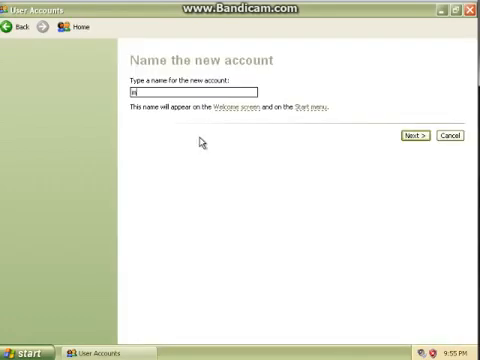
{"action": "left_click", "coordinate": [12, 28]}
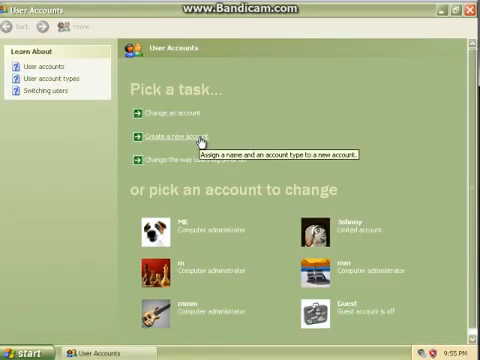
Create two more dummy accounts, submitting a throwaway name for each.
{"action": "left_click", "coordinate": [184, 136]}
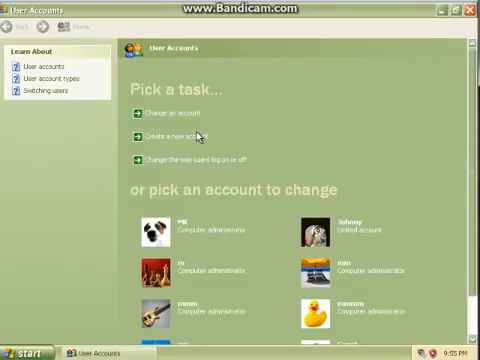
{"action": "left_click", "coordinate": [180, 136]}
{"action": "type", "text": "hhhhh"}
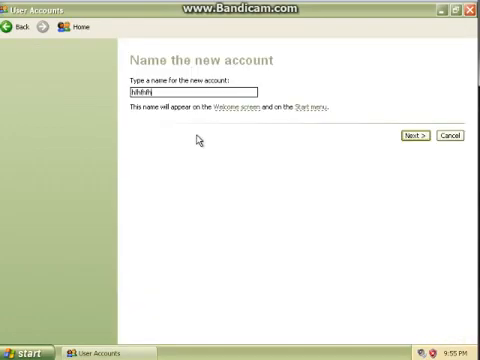
{"action": "left_click", "coordinate": [410, 136]}
{"action": "type", "text": "glglgerer"}
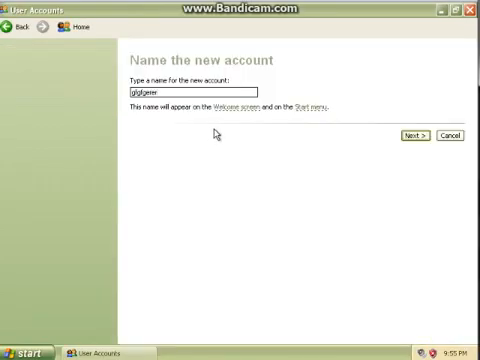
{"action": "left_click", "coordinate": [408, 136]}
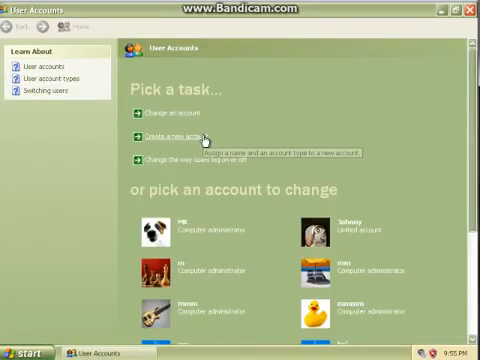
Create two more dummy accounts with throwaway names such as 'N'.
{"action": "left_click", "coordinate": [180, 136]}
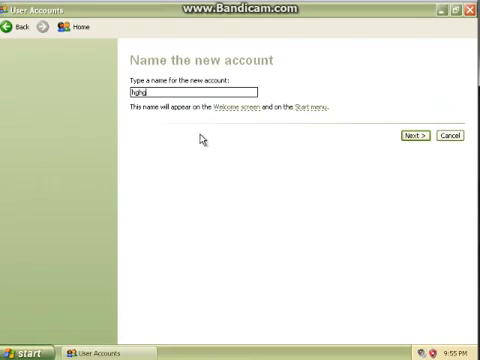
{"action": "left_click", "coordinate": [412, 136]}
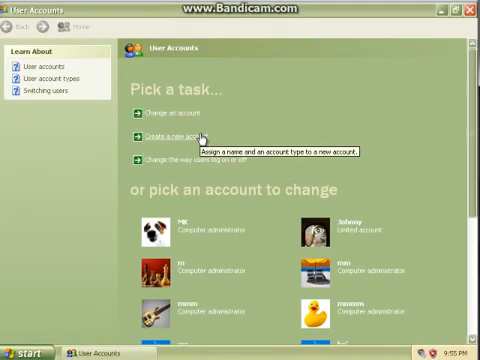
{"action": "left_click", "coordinate": [176, 136]}
{"action": "type", "text": "hghghghgh"}
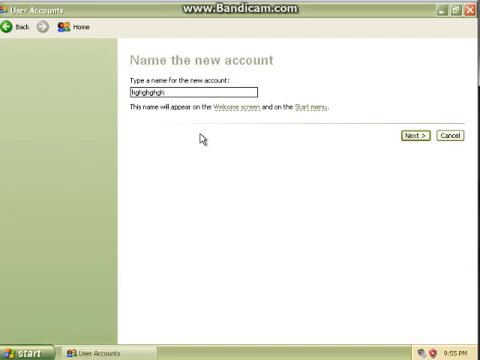
{"action": "left_click", "coordinate": [416, 136]}
{"action": "type", "text": "gfgfgfgdgdgd"}
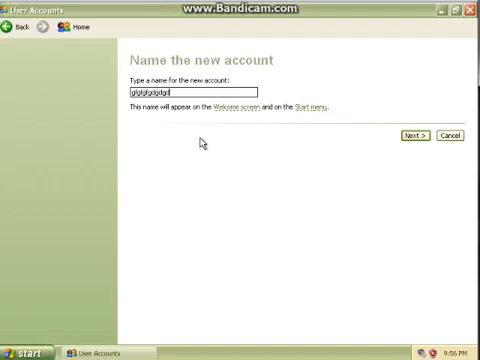
{"action": "type", "text": "N"}
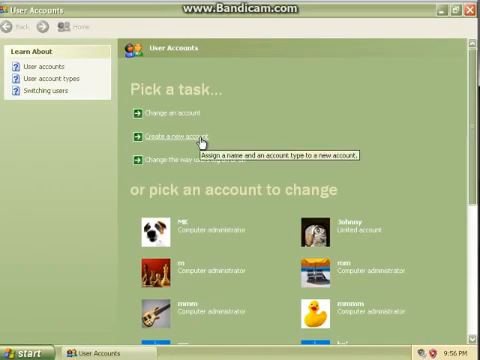
Create further dummy accounts and return to the main account task list.
{"action": "left_click", "coordinate": [180, 136]}
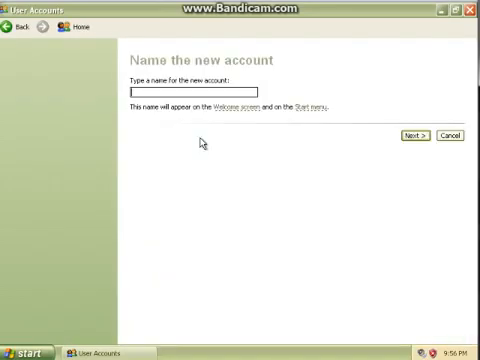
{"action": "left_click", "coordinate": [408, 136]}
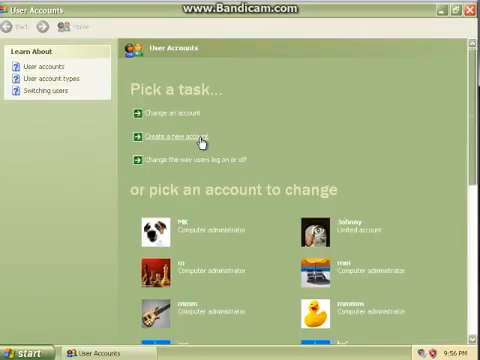
{"action": "left_click", "coordinate": [178, 136]}
{"action": "type", "text": "dfwfwfwfw"}
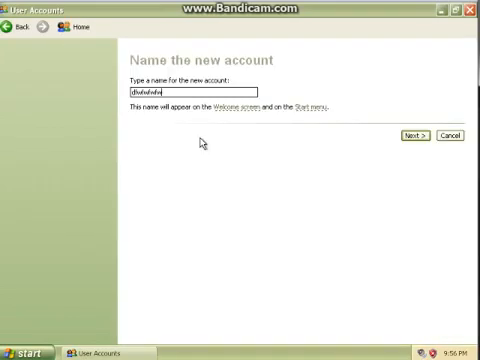
{"action": "key", "text": "backspace"}
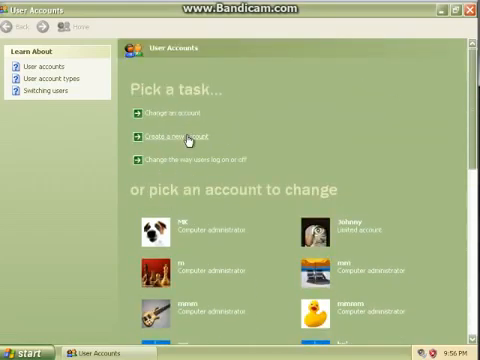
Review the long list of created accounts, then bring up the Start menu's Log Off choices.
{"action": "left_click", "coordinate": [178, 138]}
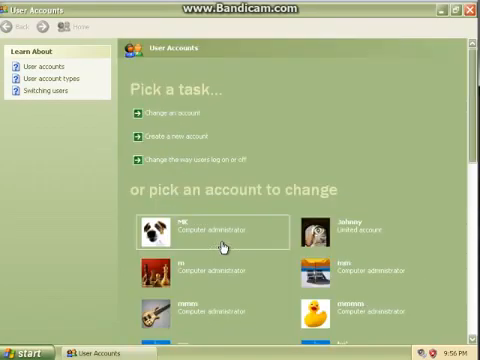
{"action": "scroll", "scroll_direction": "down", "scroll_amount": 3}
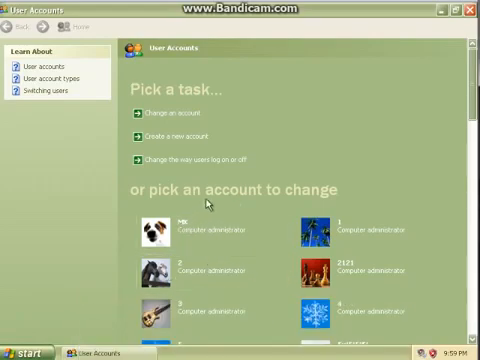
{"action": "left_click", "coordinate": [22, 352]}
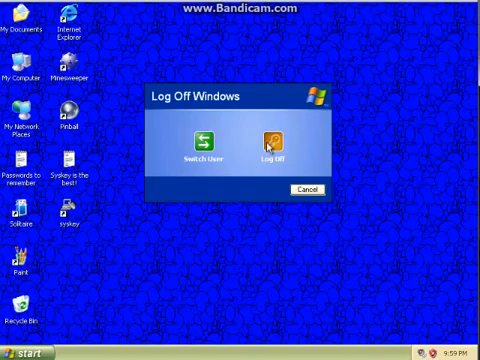
{"action": "left_click", "coordinate": [272, 140]}
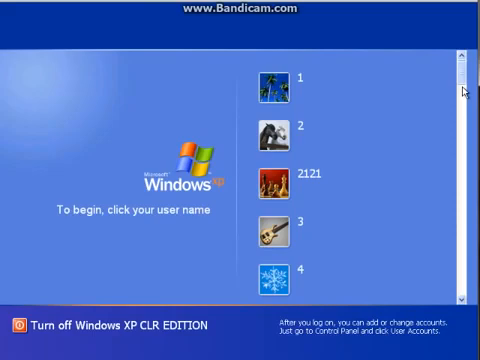
{"action": "mouse_move", "coordinate": [318, 216]}
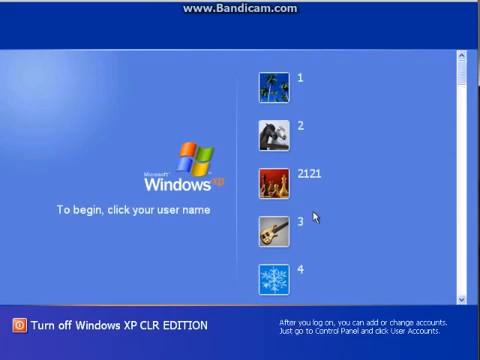
{"action": "mouse_move", "coordinate": [312, 128]}
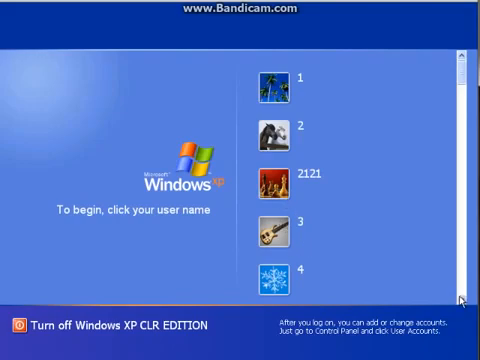
Scroll the Welcome screen to reveal more throwaway-named accounts.
{"action": "scroll", "scroll_direction": "down", "scroll_amount": 3}
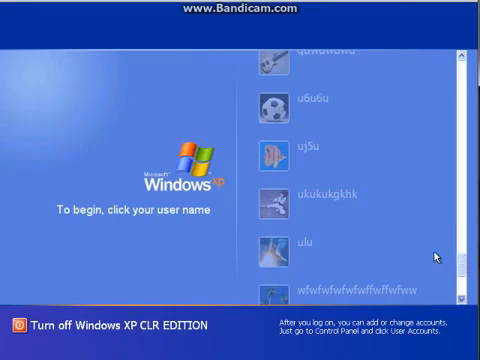
{"action": "mouse_move", "coordinate": [448, 262]}
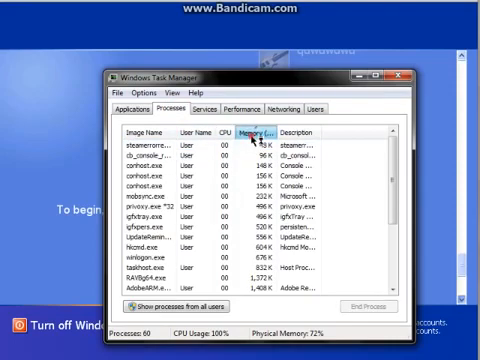
Sort processes by memory use and show the Performance memory statistics.
{"action": "left_click", "coordinate": [256, 132]}
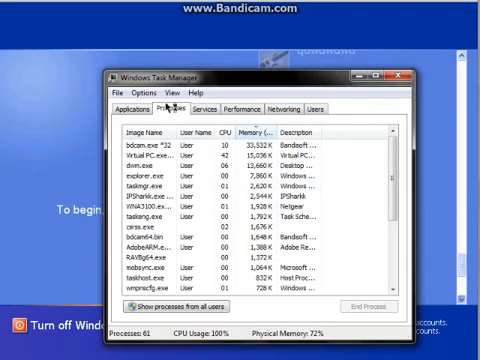
{"action": "left_click", "coordinate": [242, 108]}
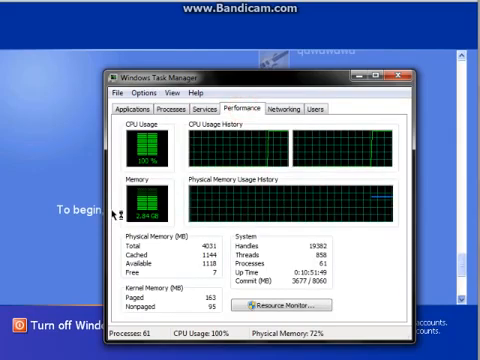